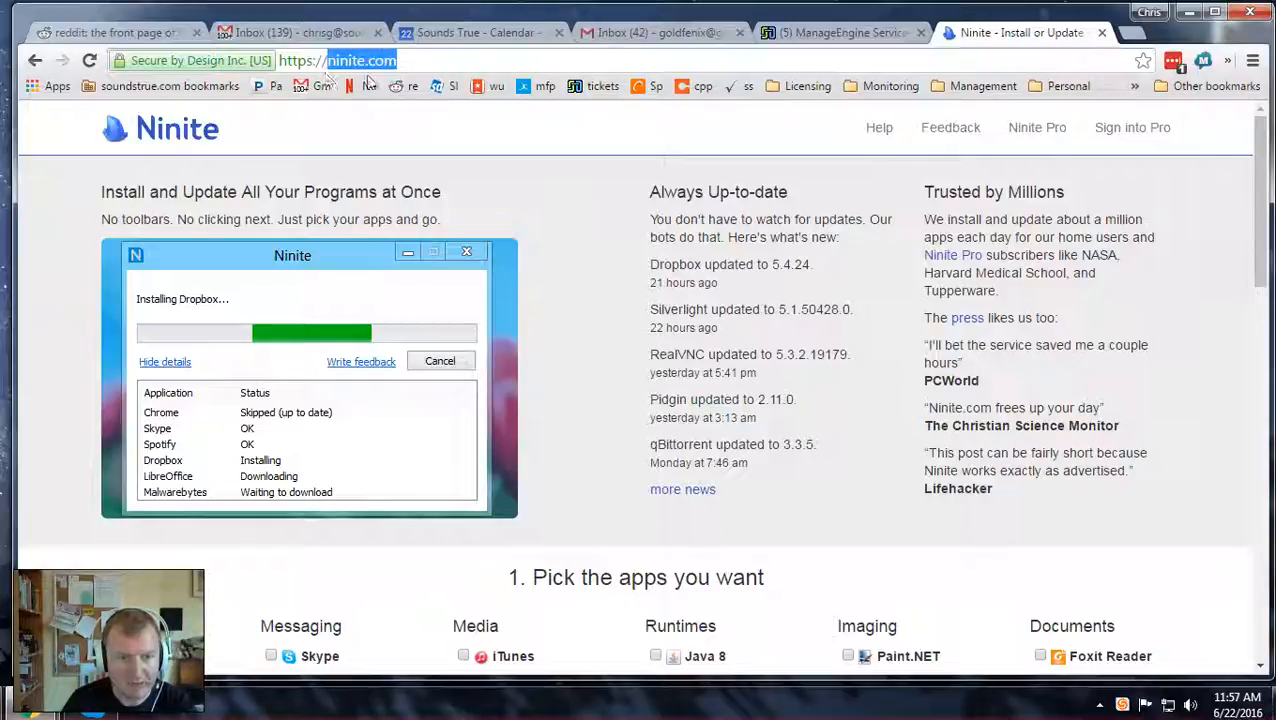
Scroll the Ninite app list down to the Get Your Ninite download section.
scroll("down", 3)
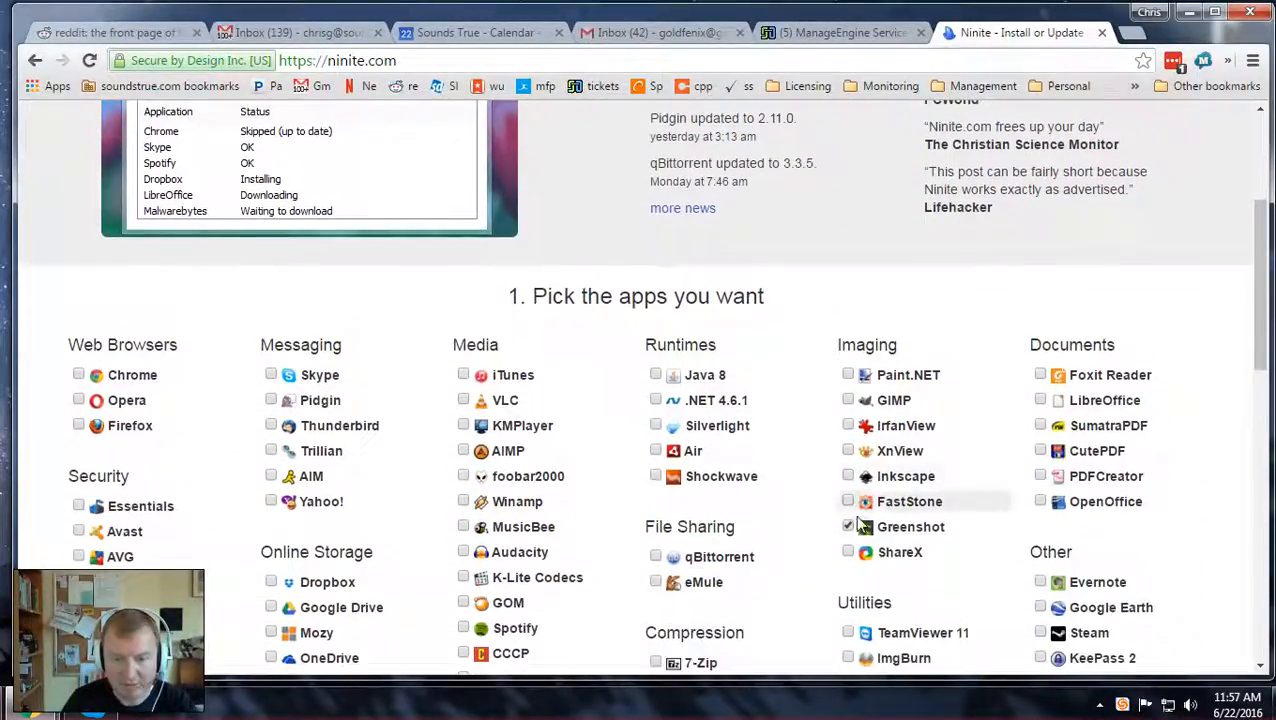
scroll("down", 3)
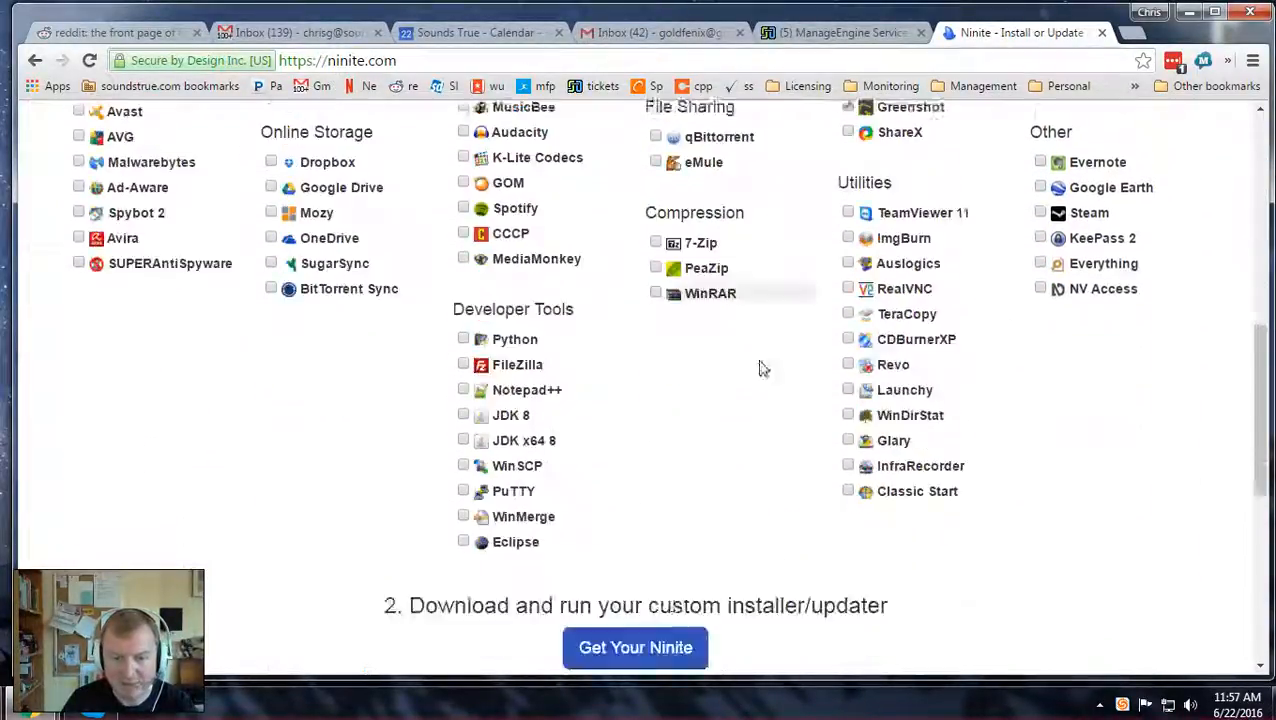
scroll("down", 3)
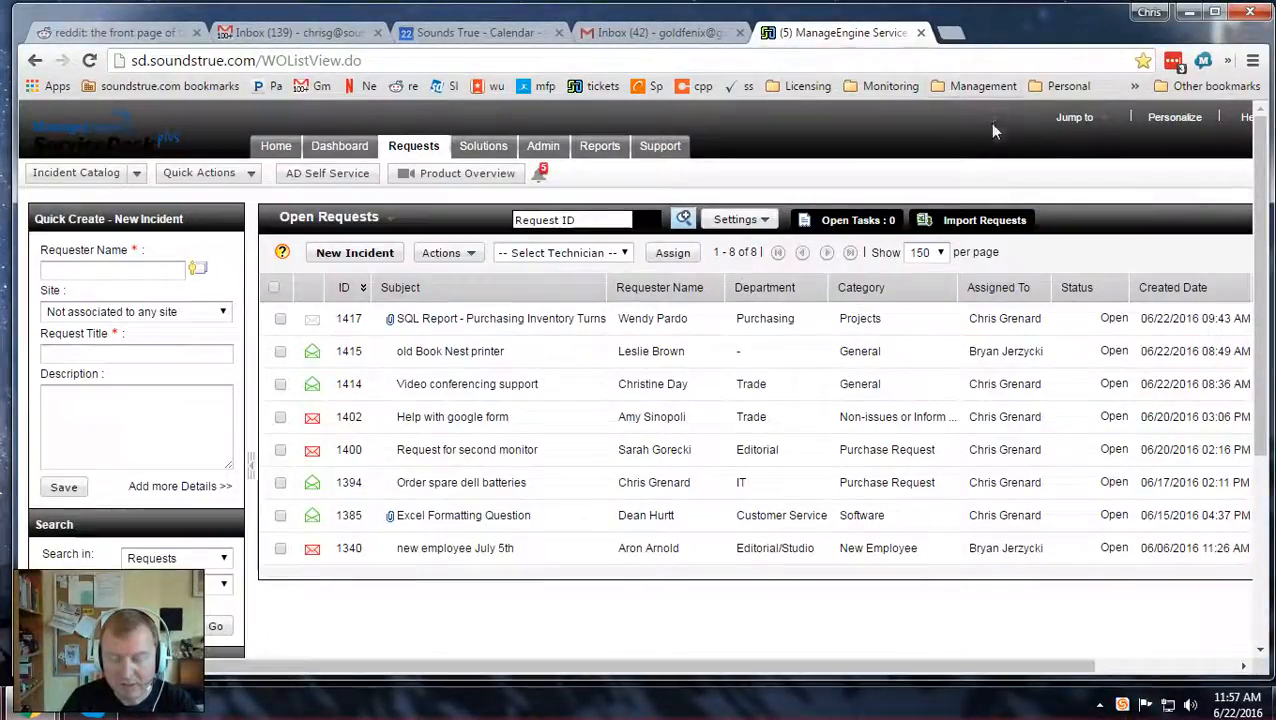
mouse_move(952, 274)
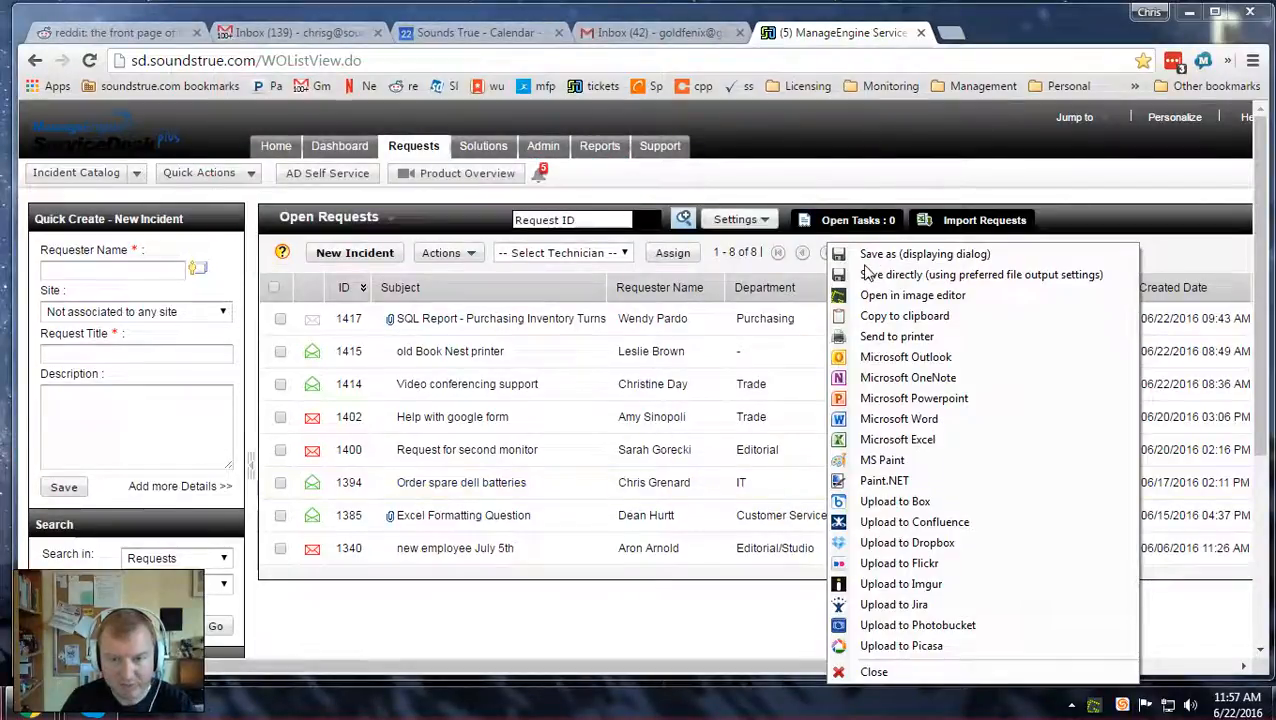
mouse_move(900, 481)
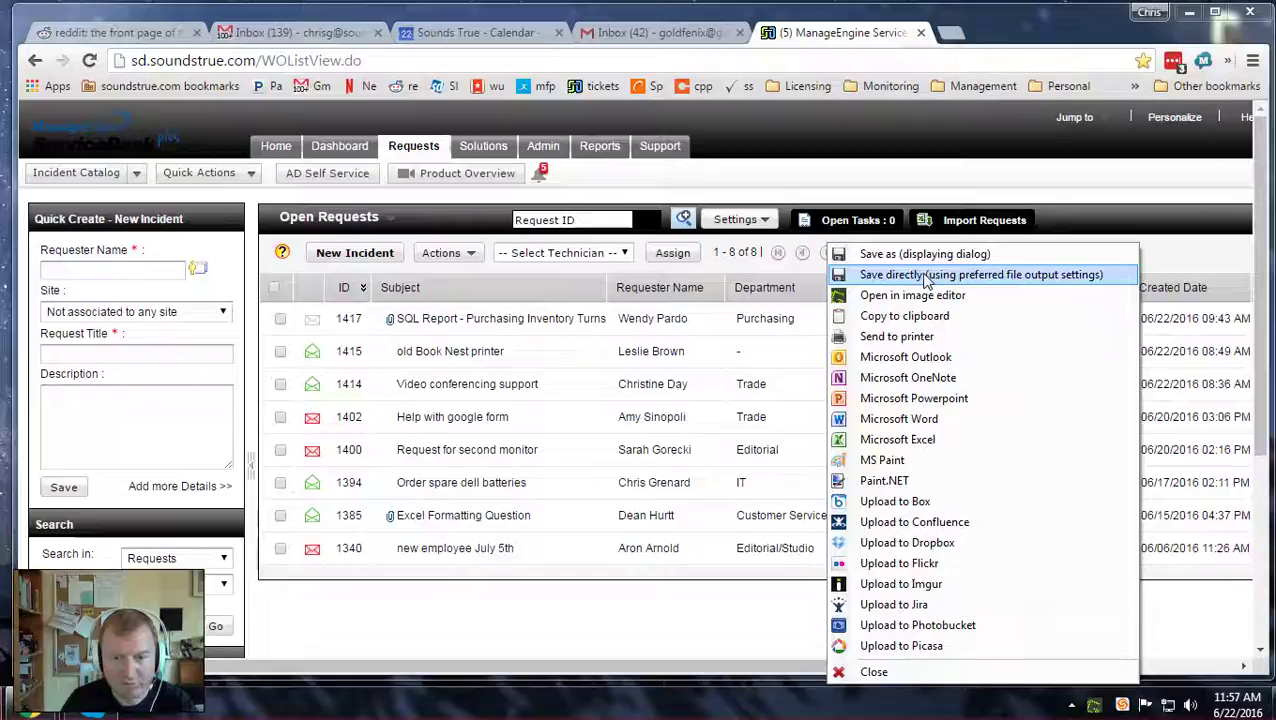
mouse_move(924, 253)
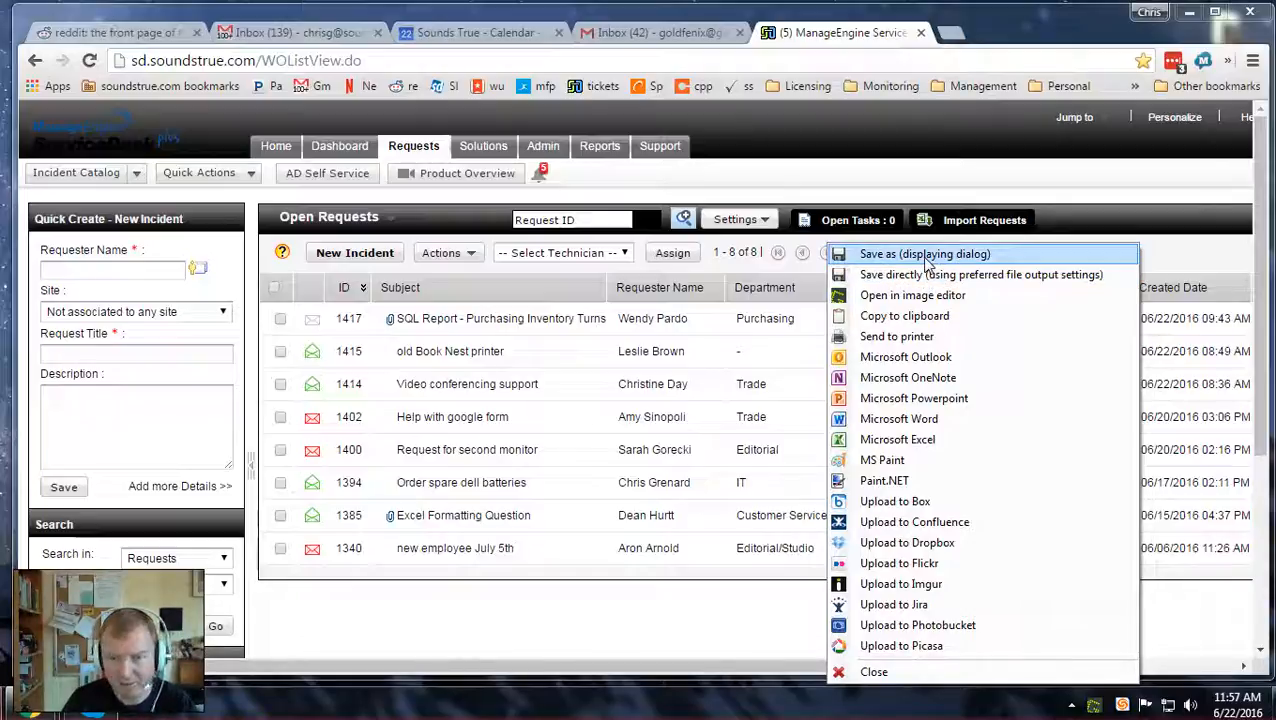
mouse_move(930, 278)
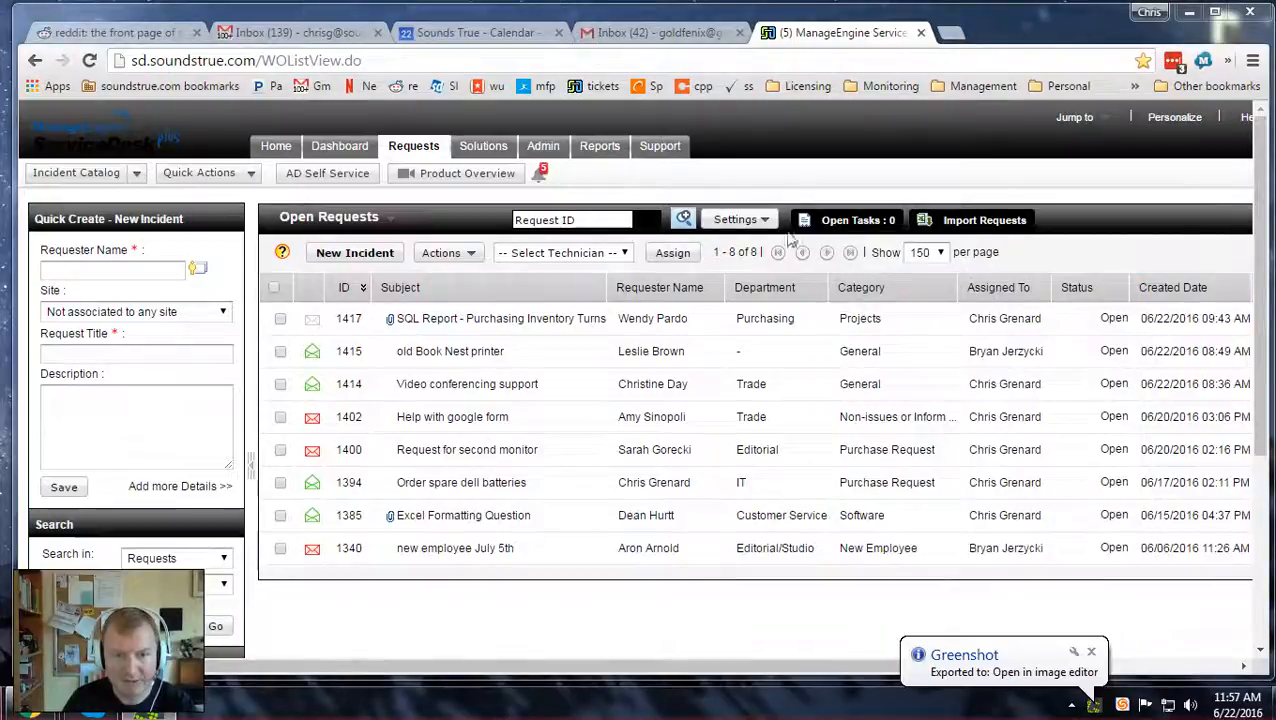
Annotate the capture with an arrow and highlight, then close the editor discarding changes.
left_click(1003, 663)
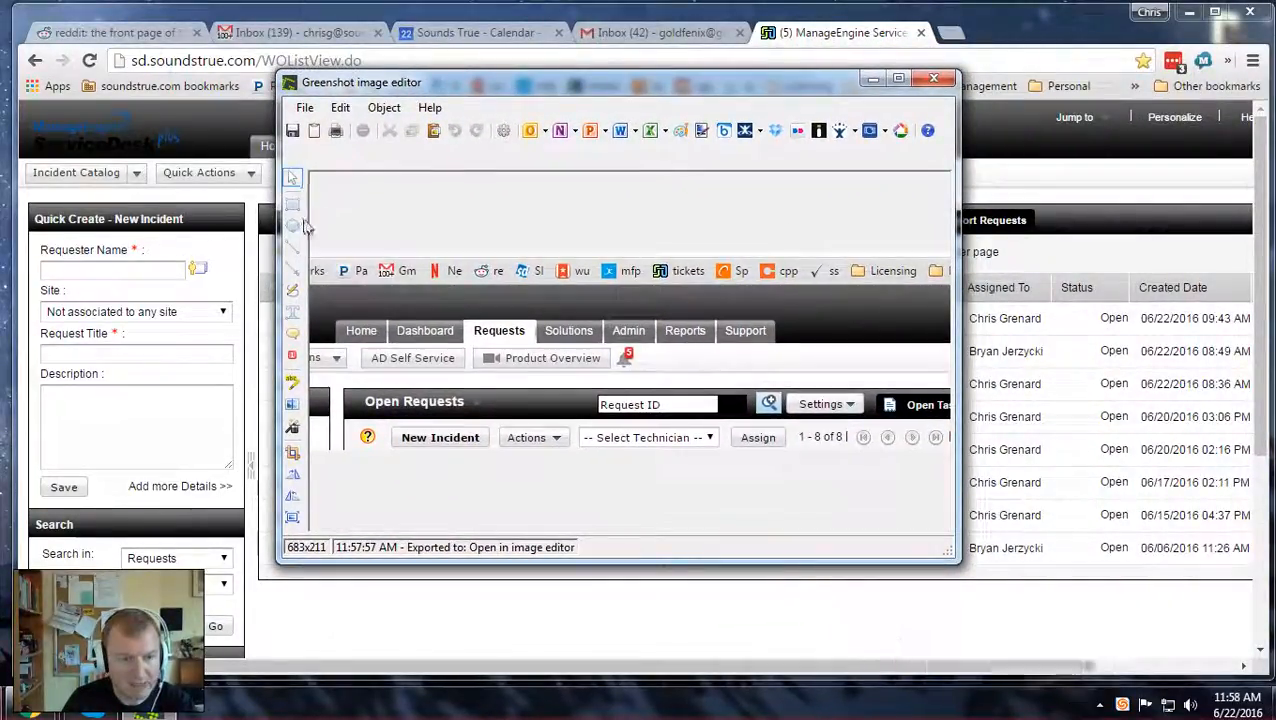
left_click(292, 267)
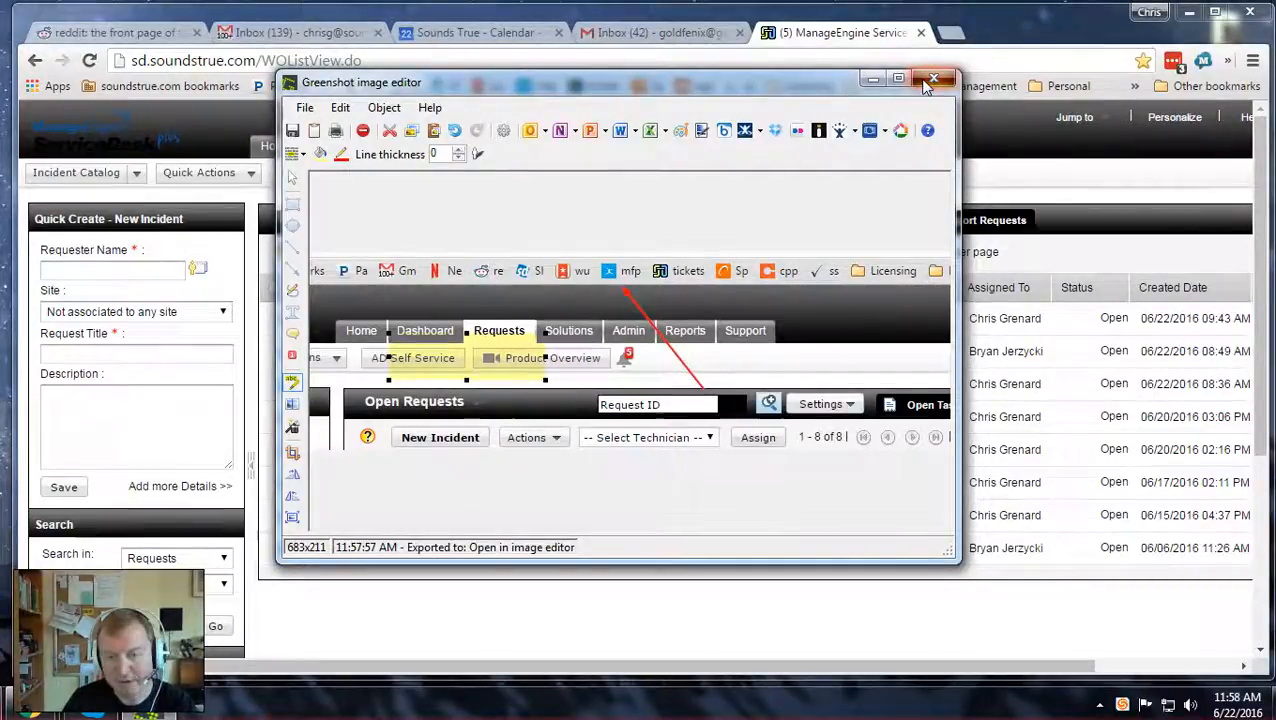
left_click(933, 78)
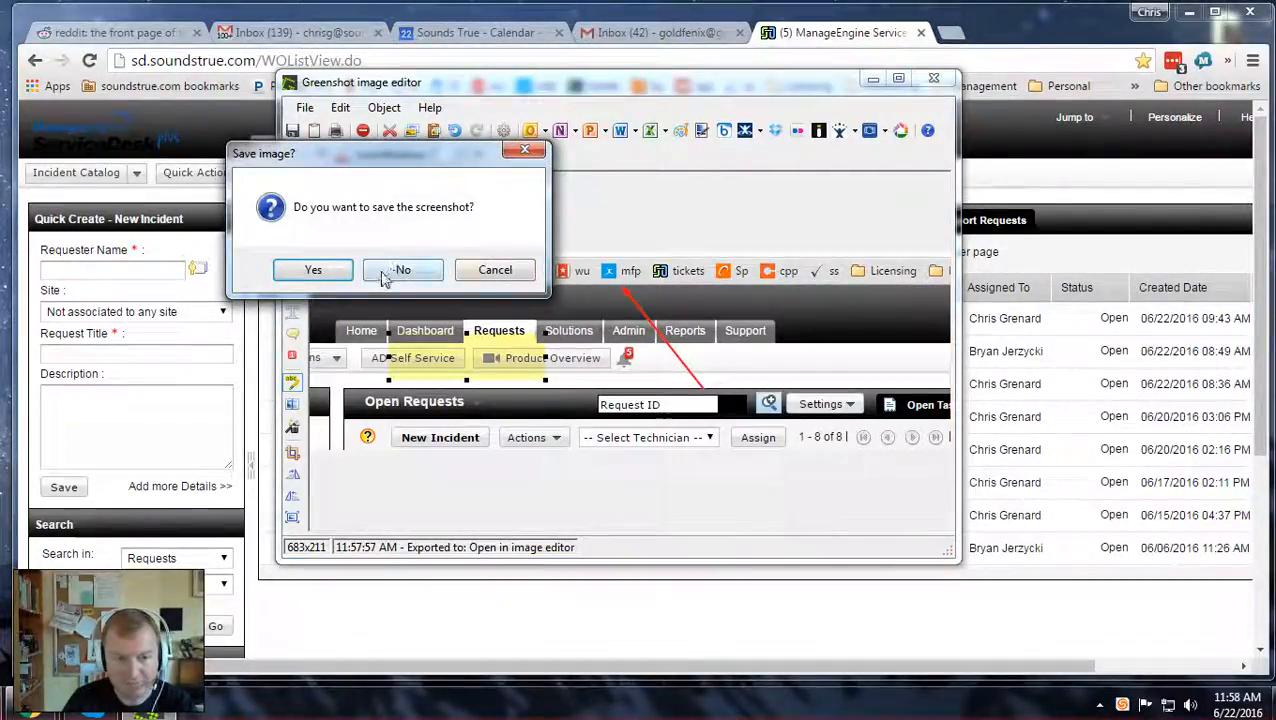
left_click(402, 270)
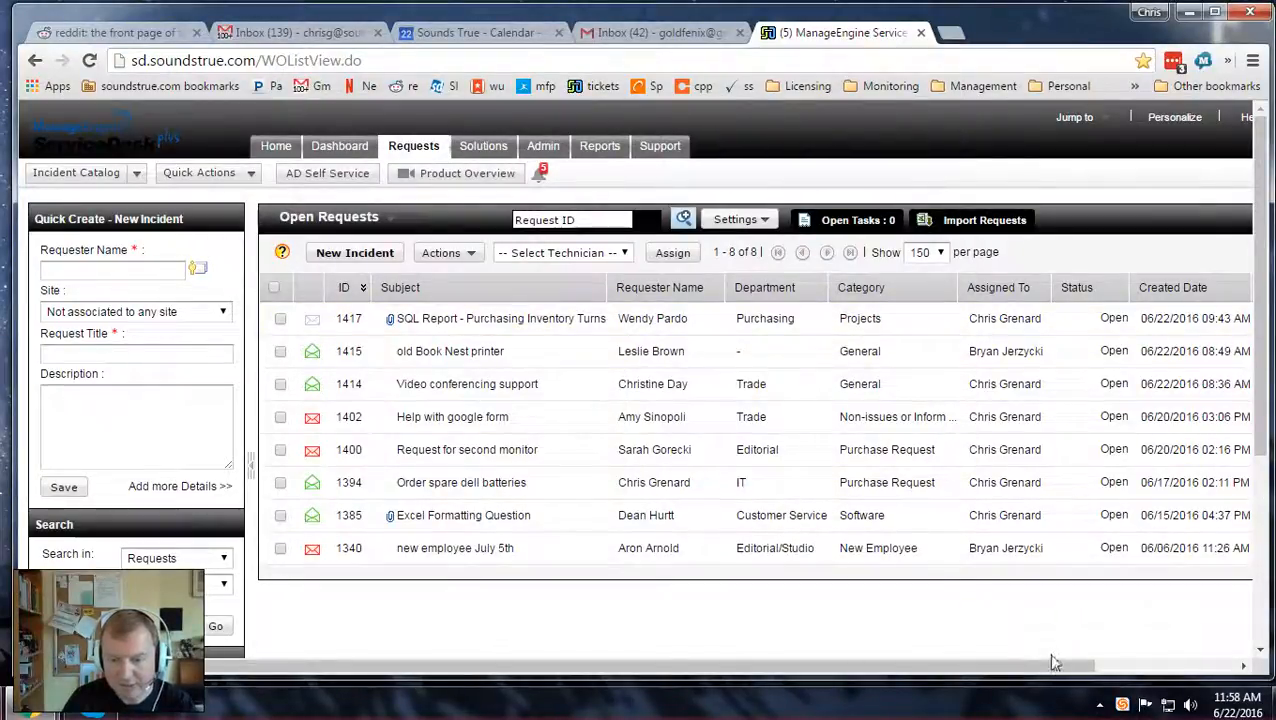
left_click(1099, 704)
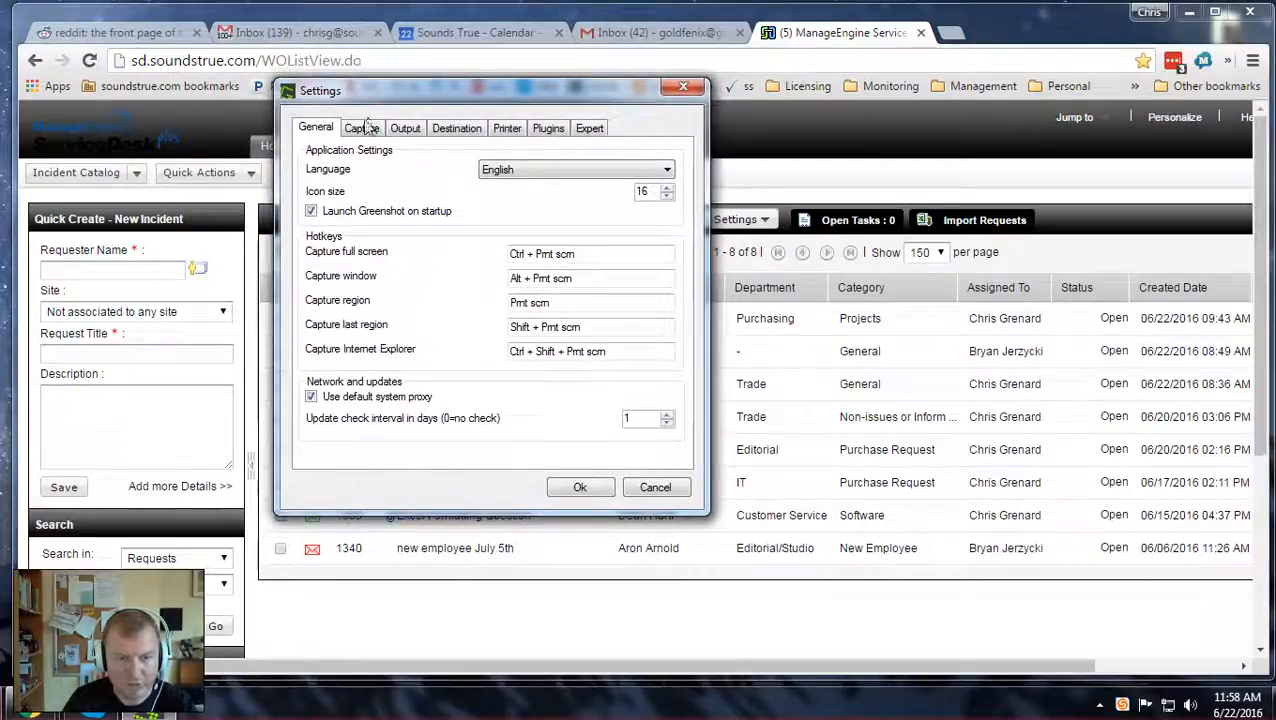
Review the Output settings (desktop storage, png) and show the Destination options.
left_click(405, 127)
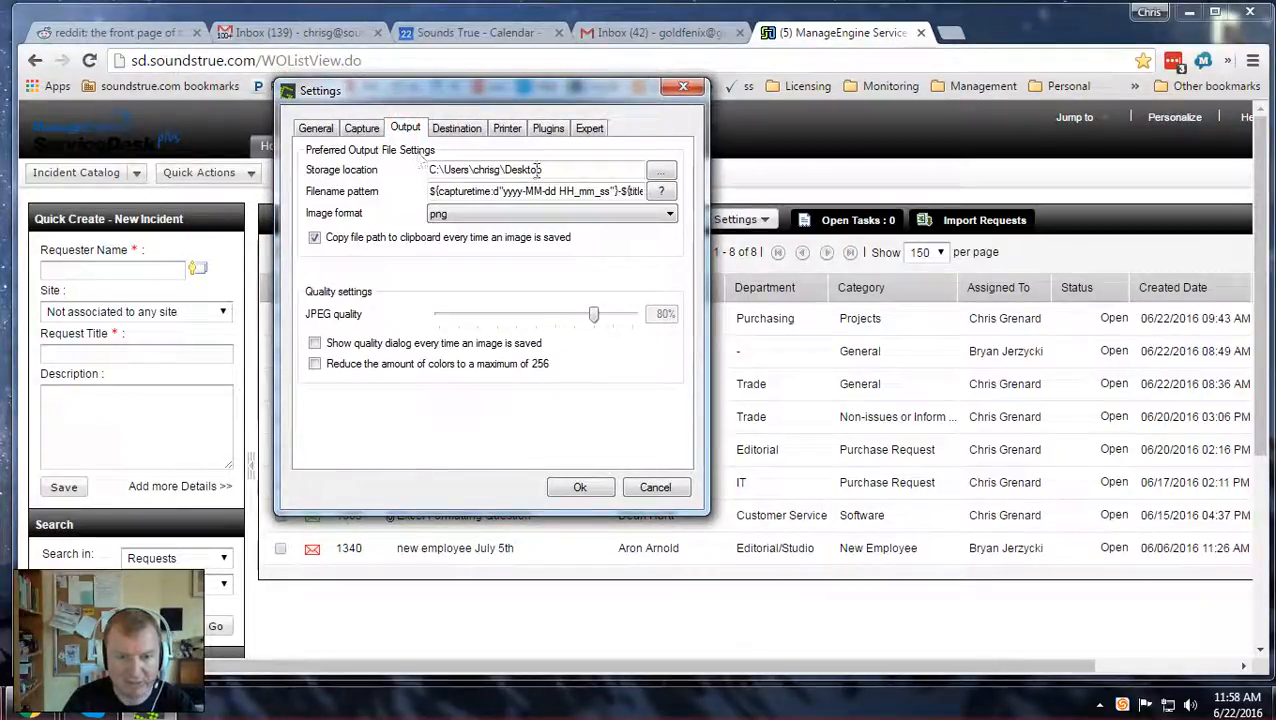
left_click(588, 169)
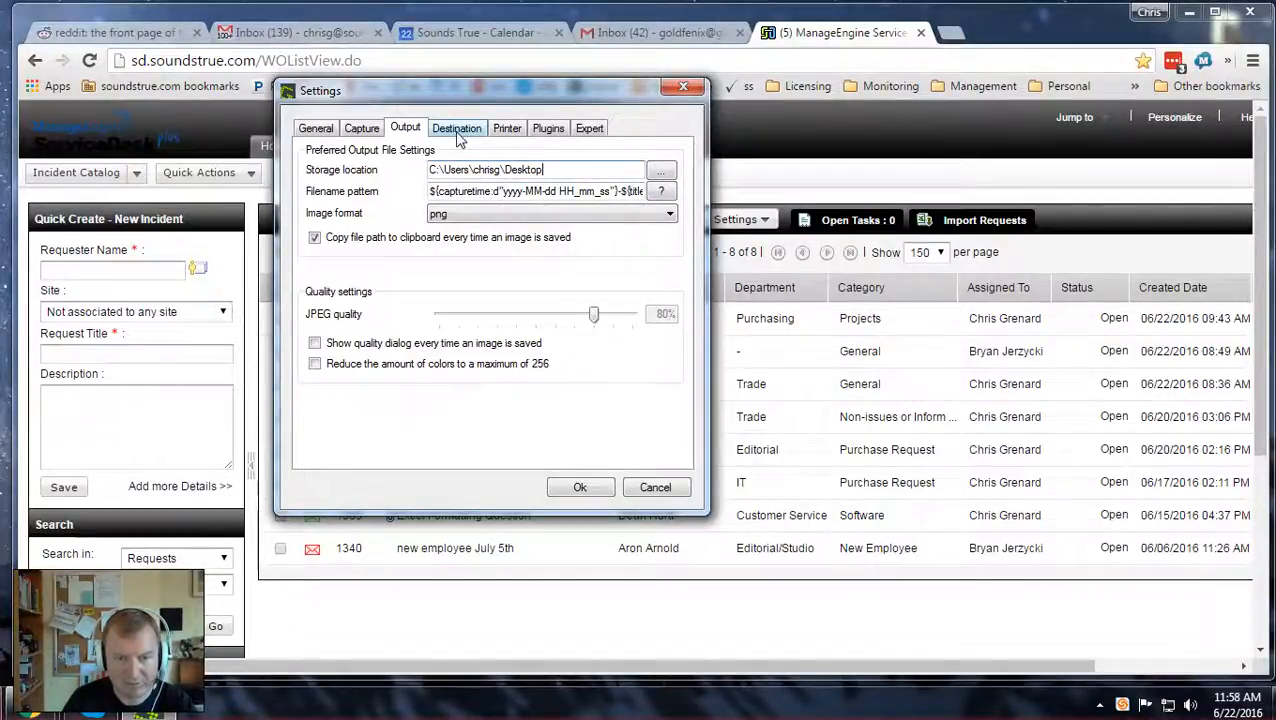
left_click(457, 127)
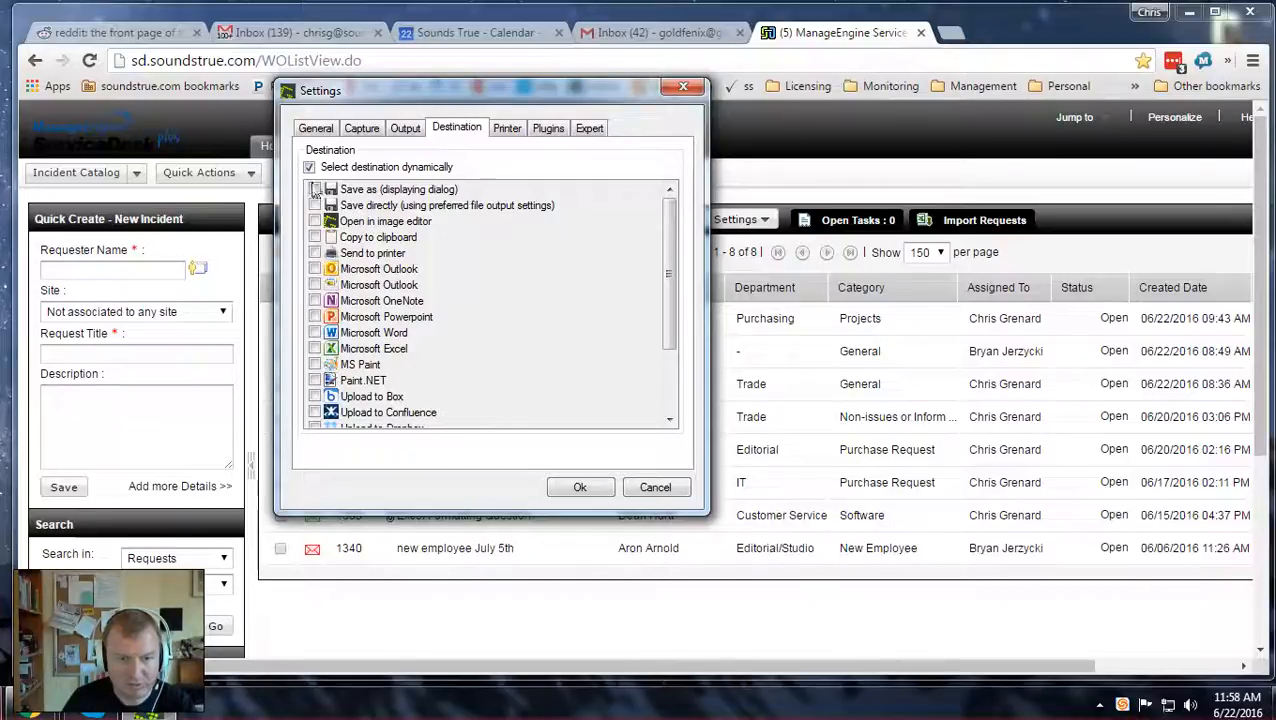